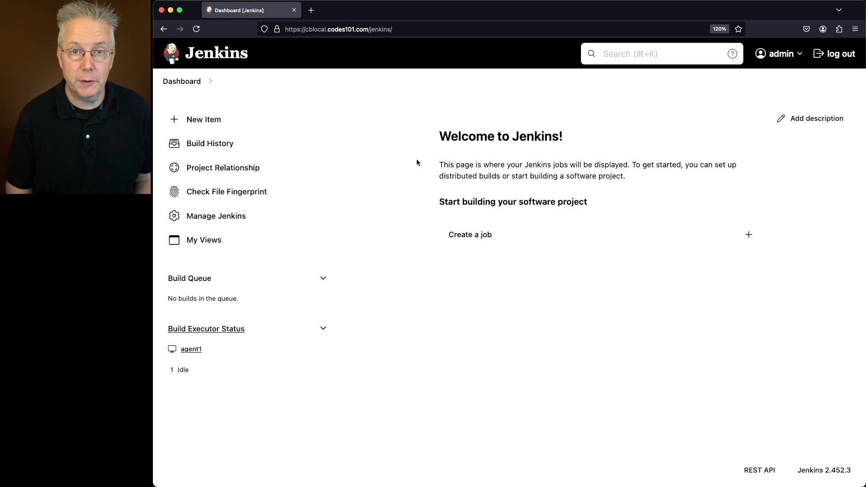
{"action": "mouse_move", "coordinate": [650, 322]}
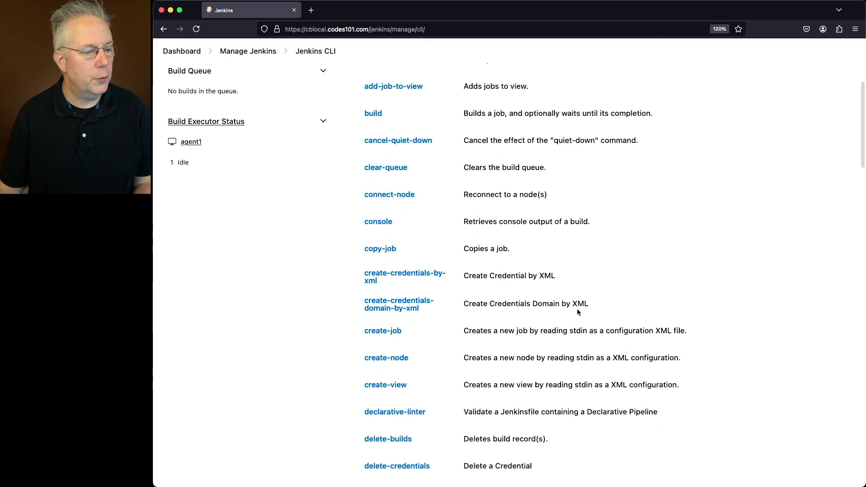
{"action": "left_click", "coordinate": [383, 330]}
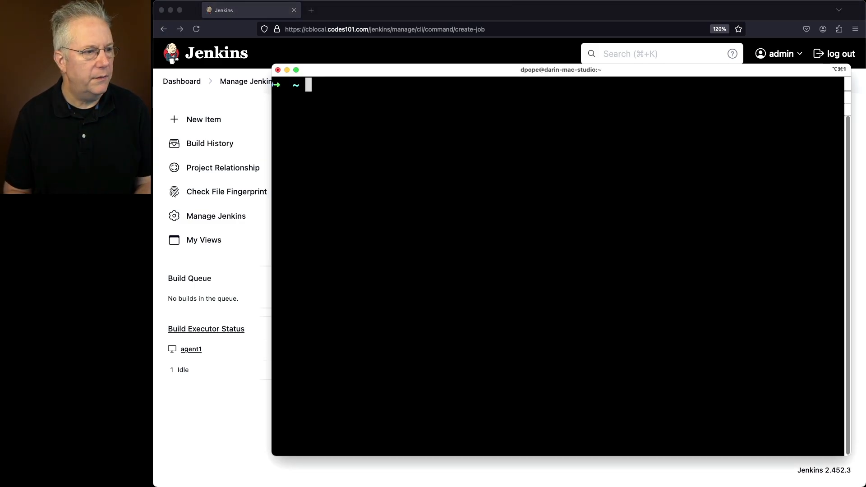
Step: View the exported test job's XML file with 'less test-' in the terminal
{"action": "type", "text": "less test-"}
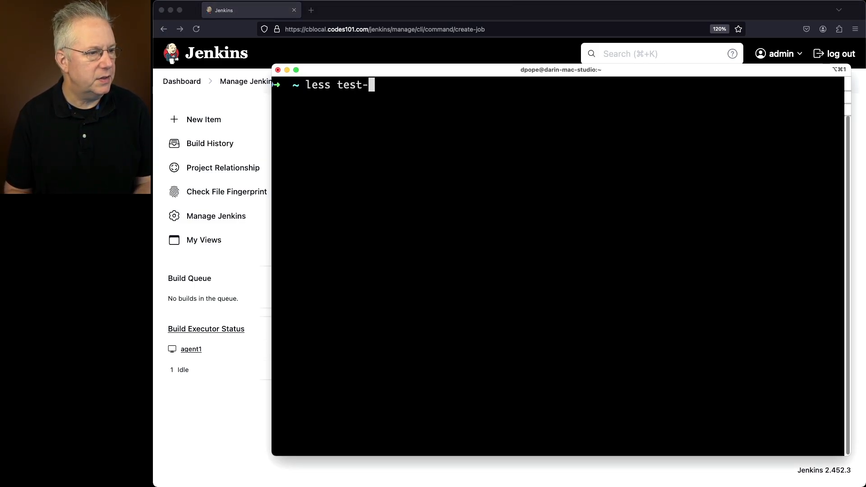
{"action": "key", "text": "enter"}
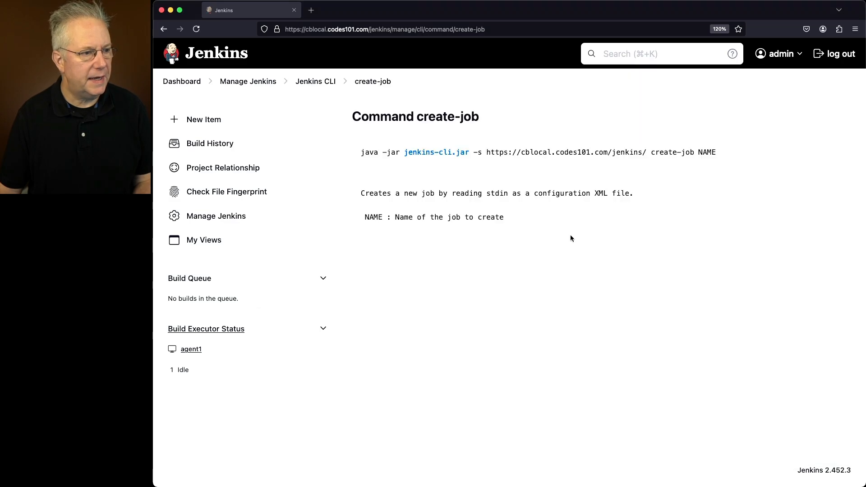
{"action": "mouse_move", "coordinate": [432, 173]}
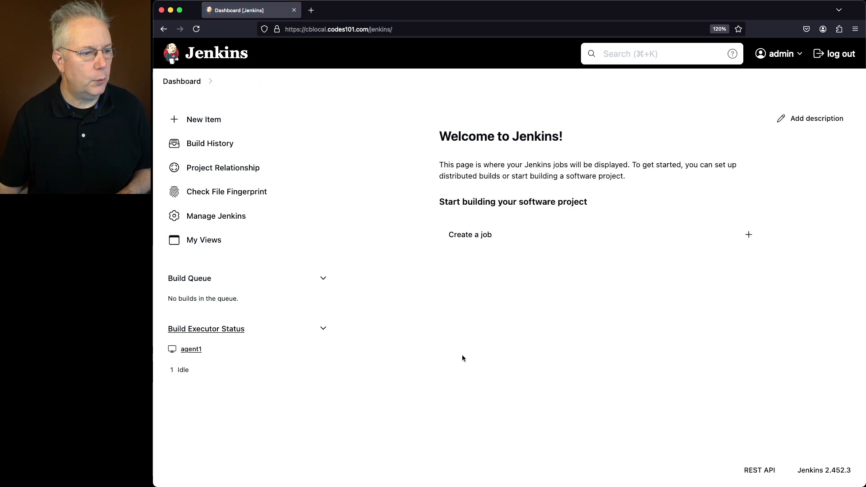
{"action": "mouse_move", "coordinate": [502, 281]}
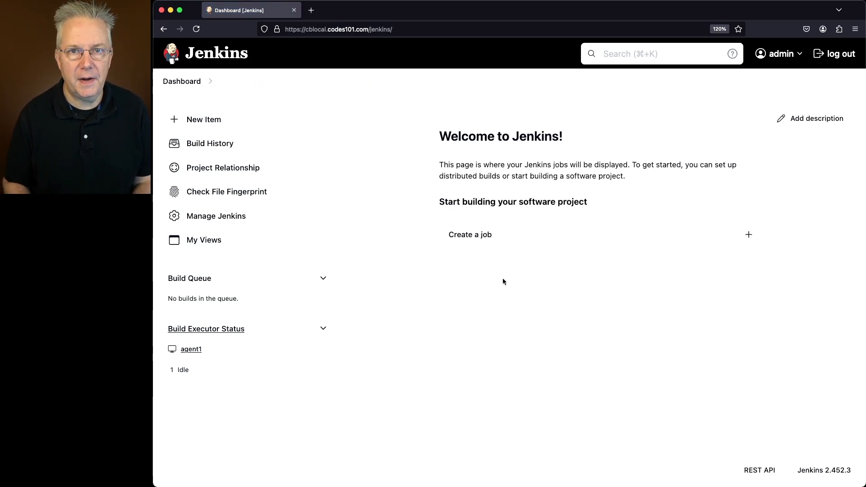
{"action": "mouse_move", "coordinate": [687, 298]}
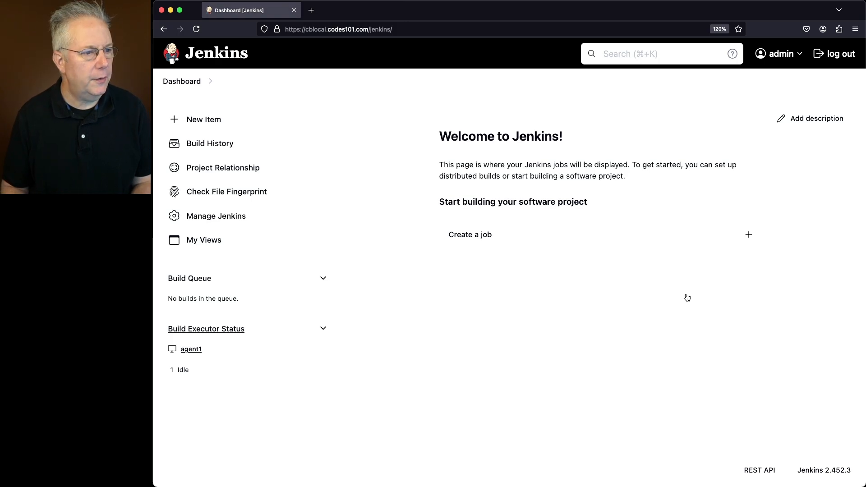